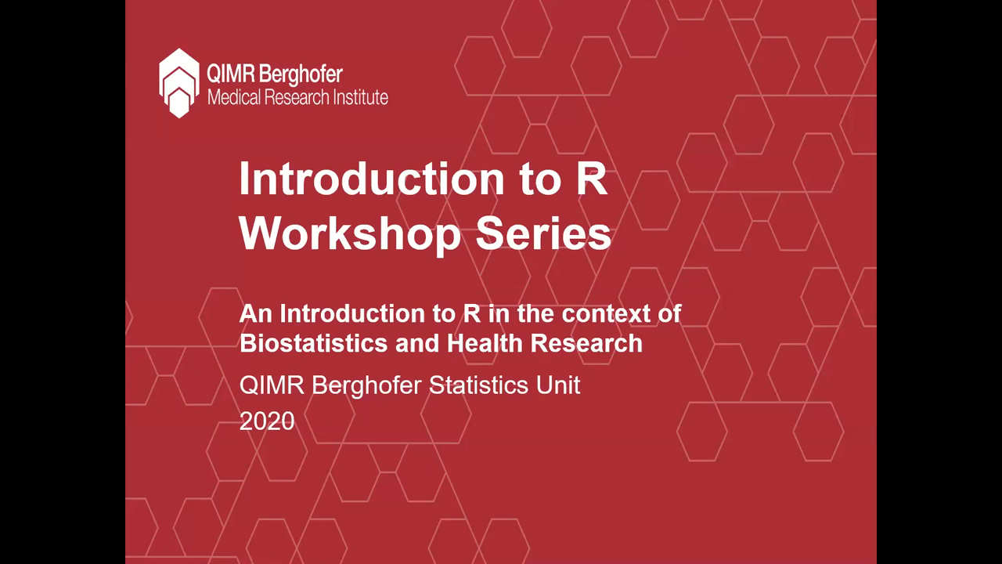
Advance the slideshow to the 'Into the Tidyverse, Section 21.2' slide for Video 14
{"action": "key", "text": "Right"}
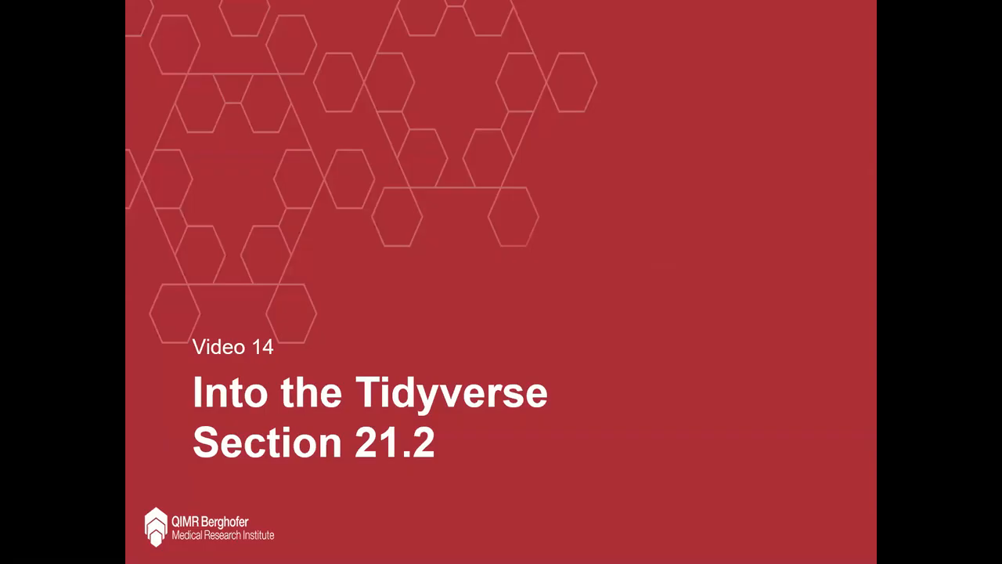
{"action": "key", "text": "right"}
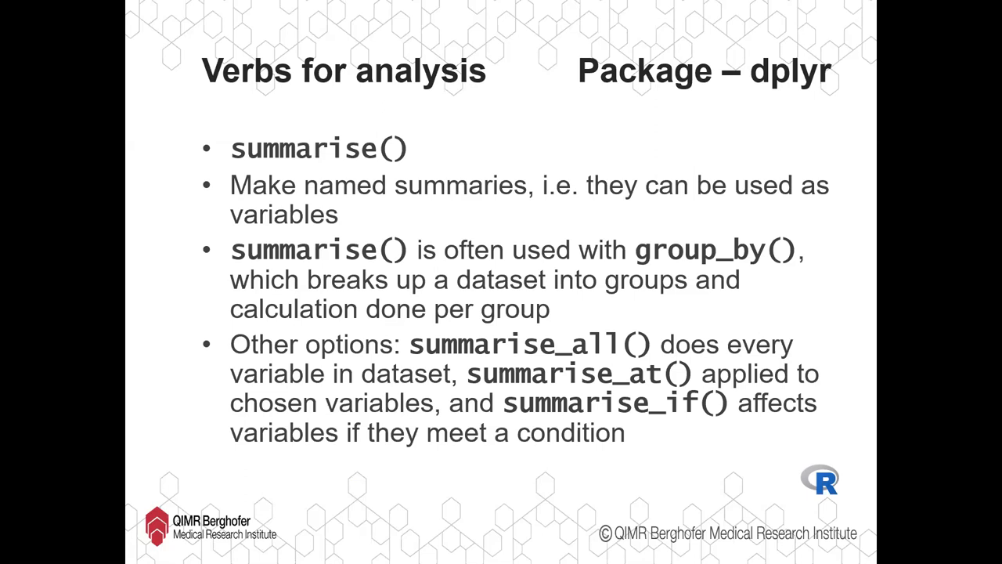
{"action": "mouse_move", "coordinate": [559, 114]}
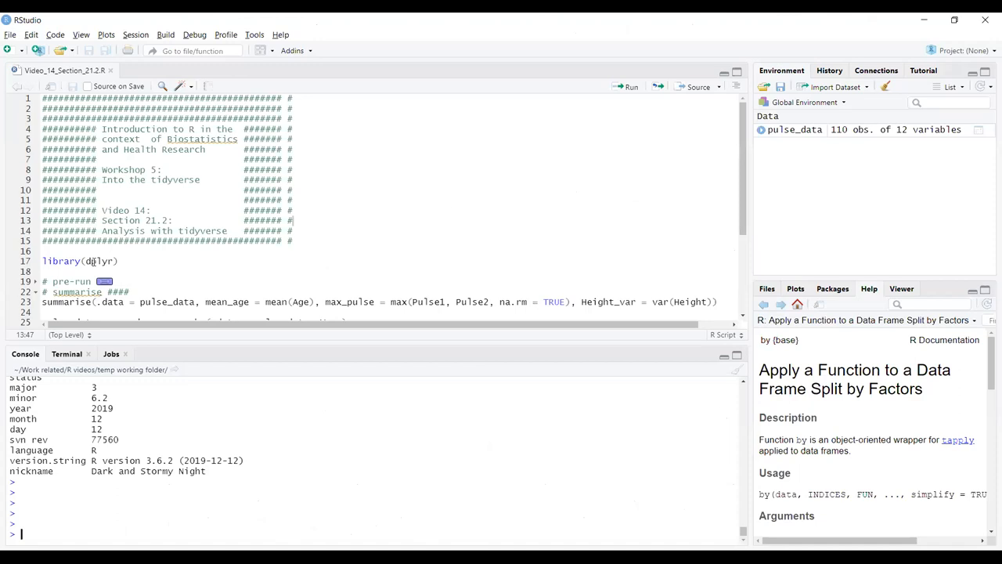
{"action": "triple_click", "coordinate": [78, 261]}
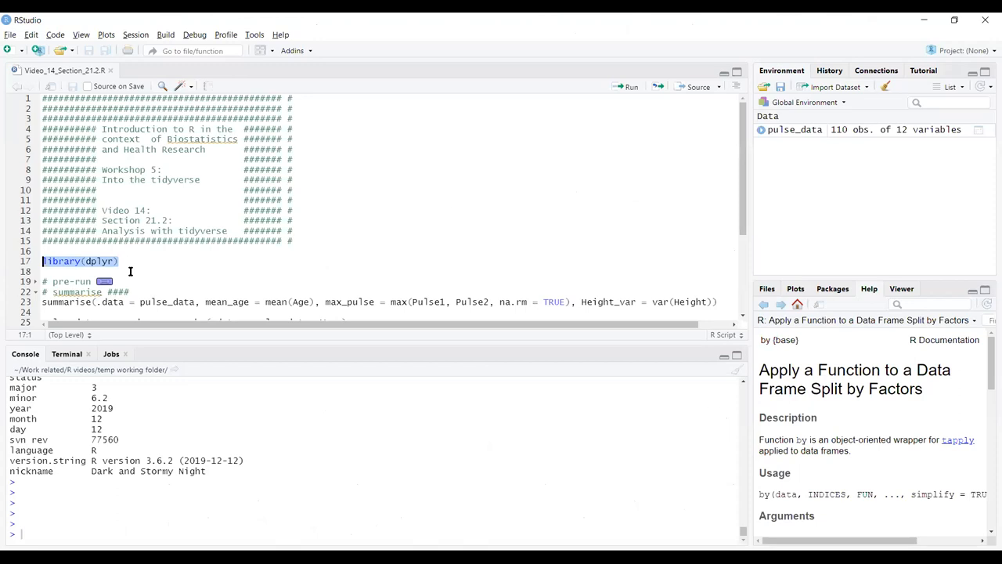
{"action": "scroll", "scroll_direction": "down", "scroll_amount": 3}
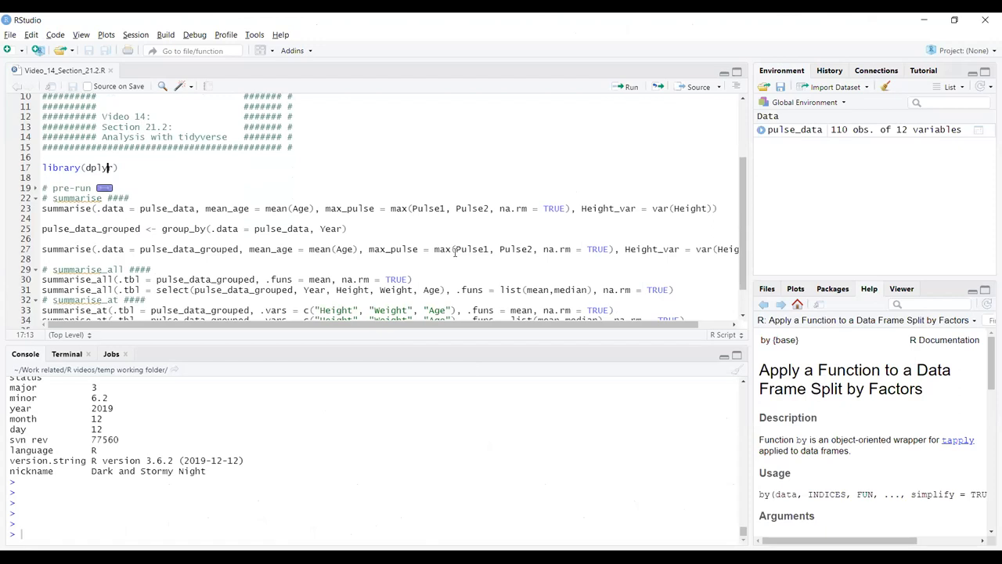
View pulse_data from the Environment pane, then highlight summarise on line 23
{"action": "left_click", "coordinate": [794, 129]}
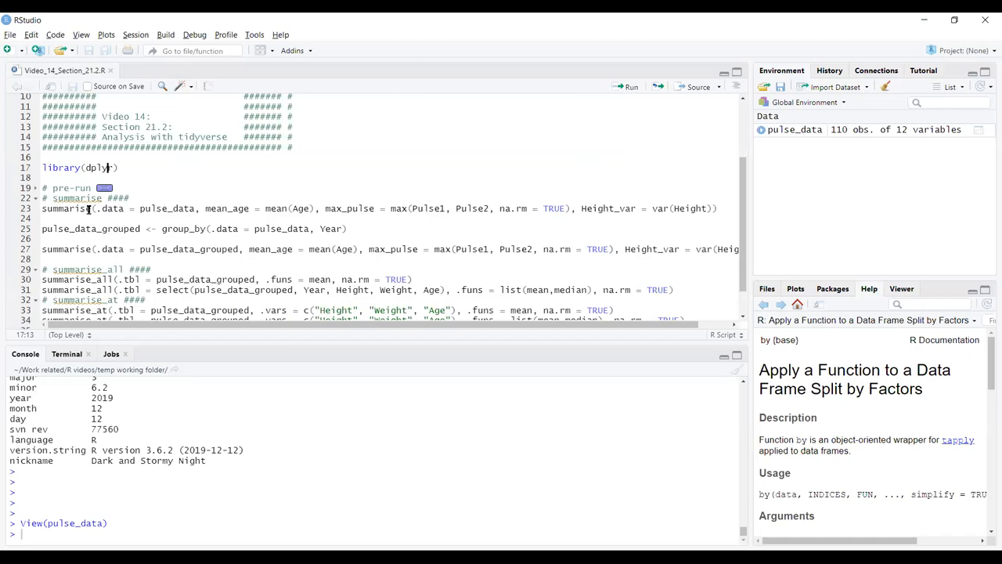
{"action": "double_click", "coordinate": [67, 208]}
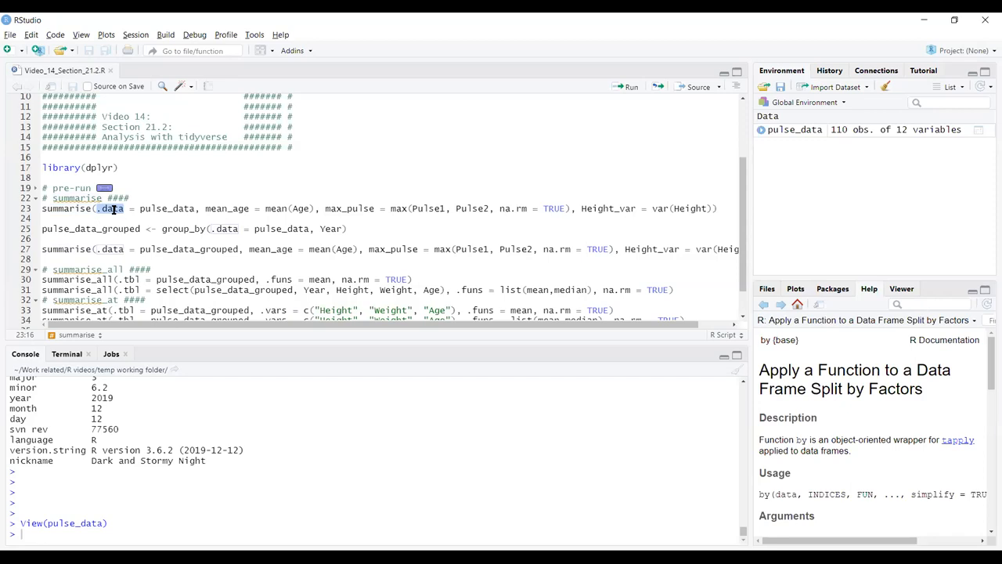
{"action": "double_click", "coordinate": [111, 208]}
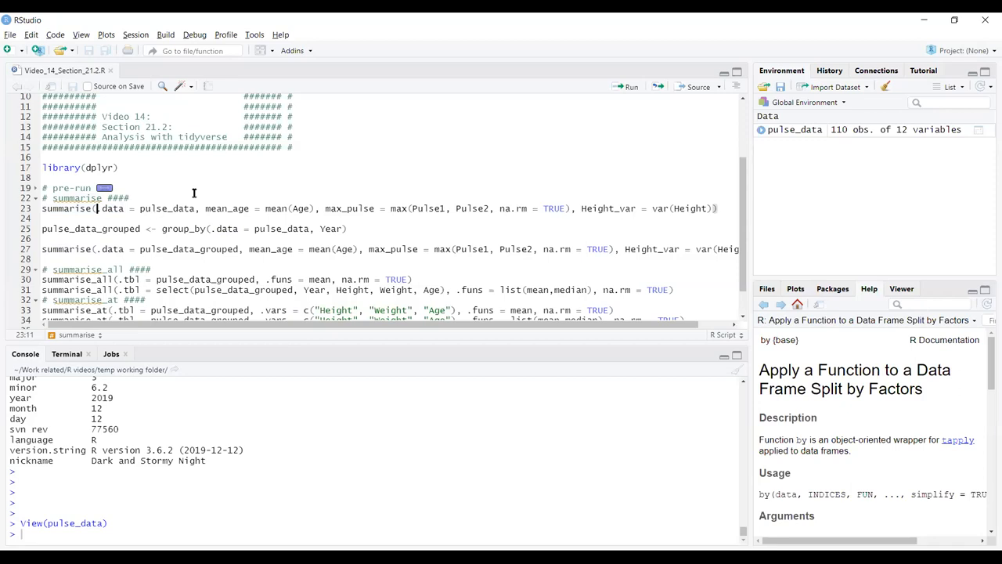
{"action": "mouse_move", "coordinate": [211, 212]}
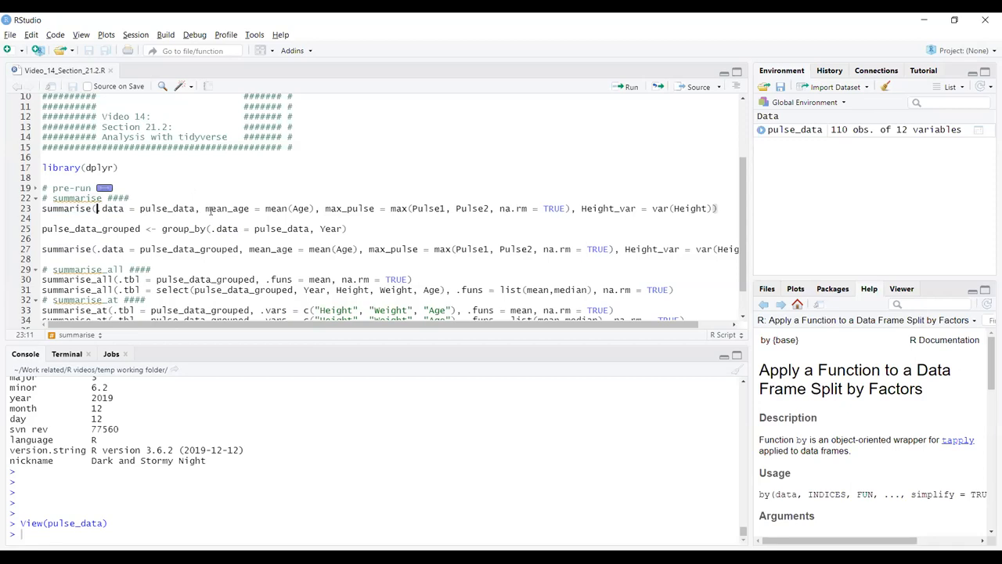
{"action": "double_click", "coordinate": [226, 208]}
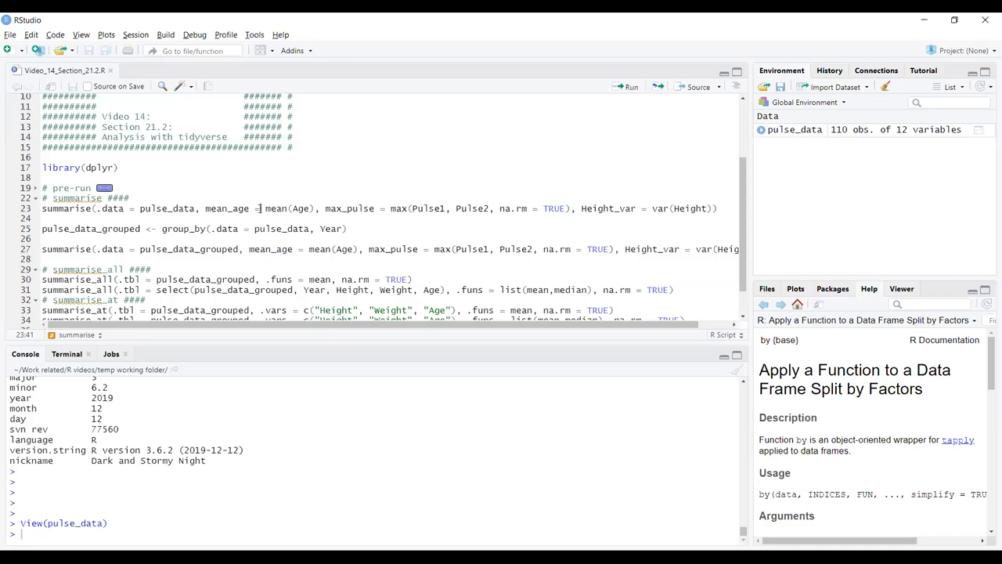
{"action": "double_click", "coordinate": [300, 208]}
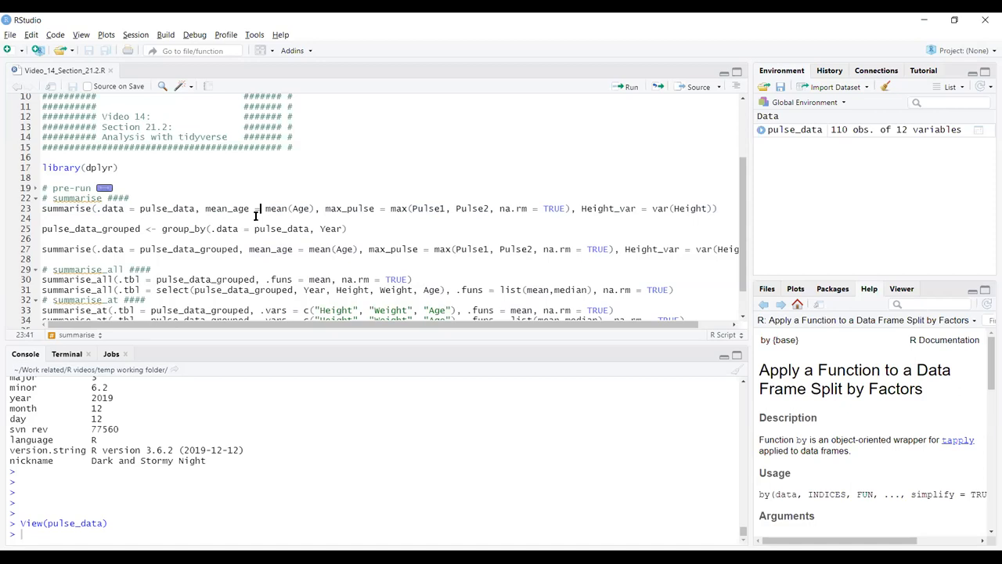
{"action": "double_click", "coordinate": [300, 208]}
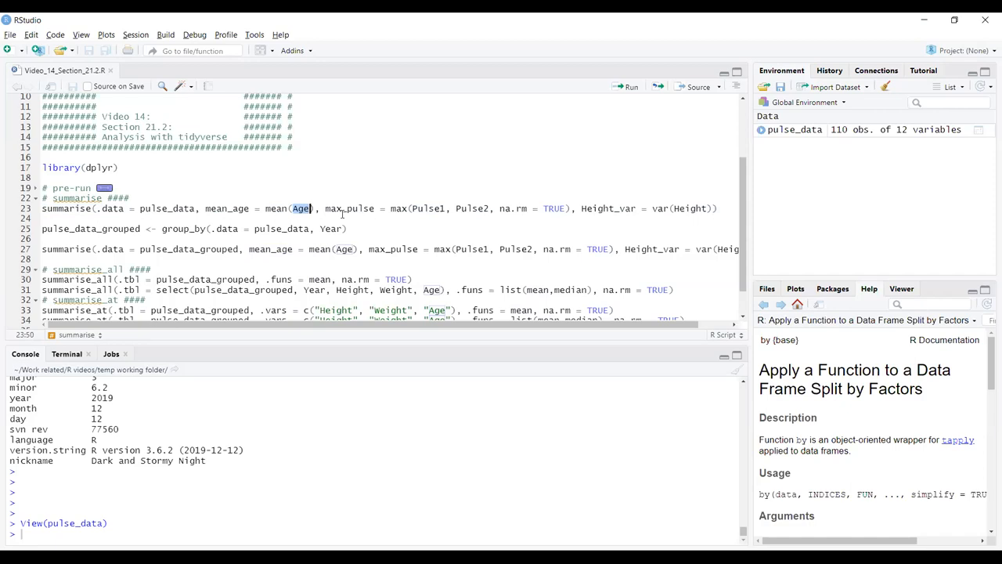
{"action": "mouse_move", "coordinate": [200, 198]}
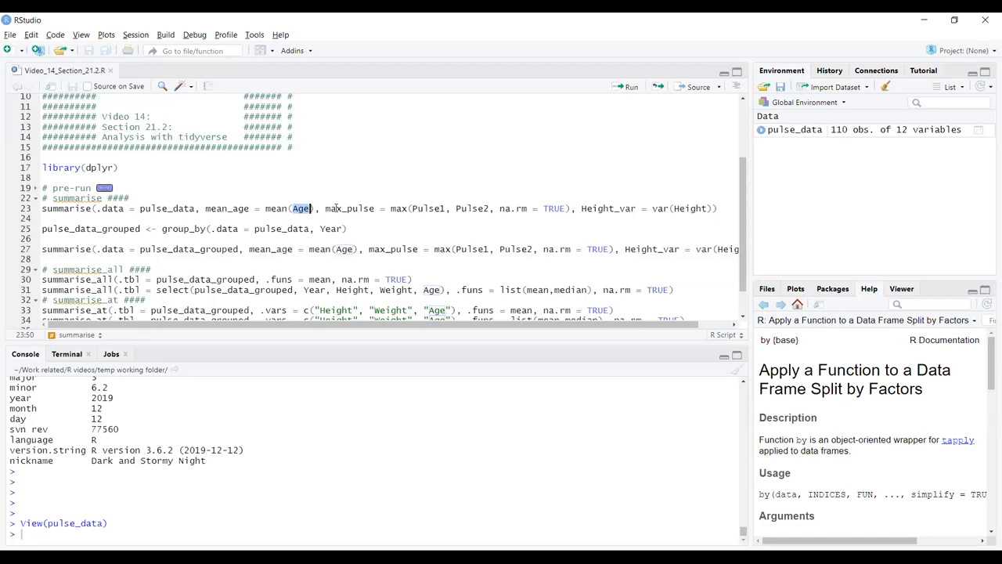
{"action": "mouse_move", "coordinate": [244, 212]}
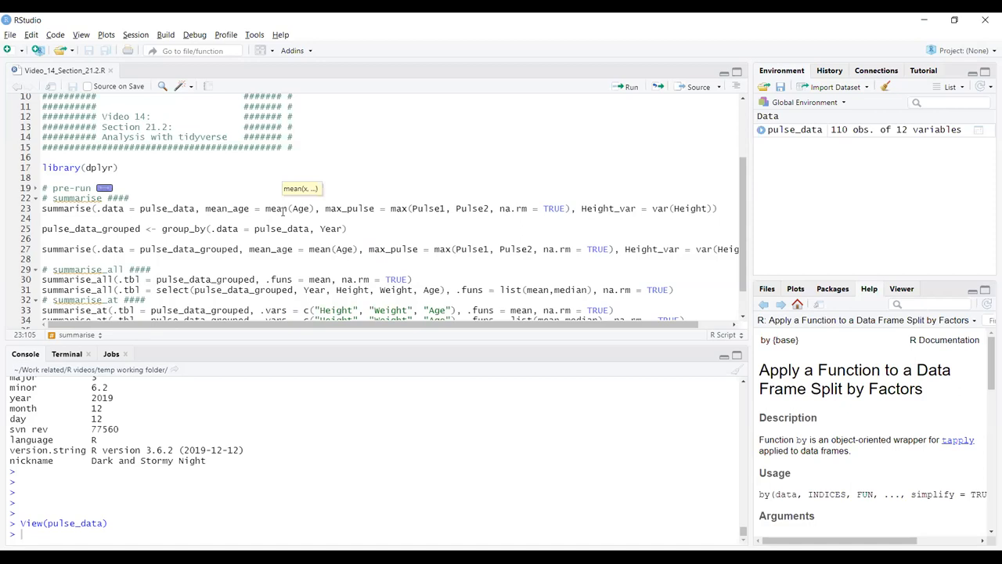
Highlight mean(Age) on line 23 and compute mean(pulse_data$Age) in the console, giving 20.56364
{"action": "double_click", "coordinate": [287, 209]}
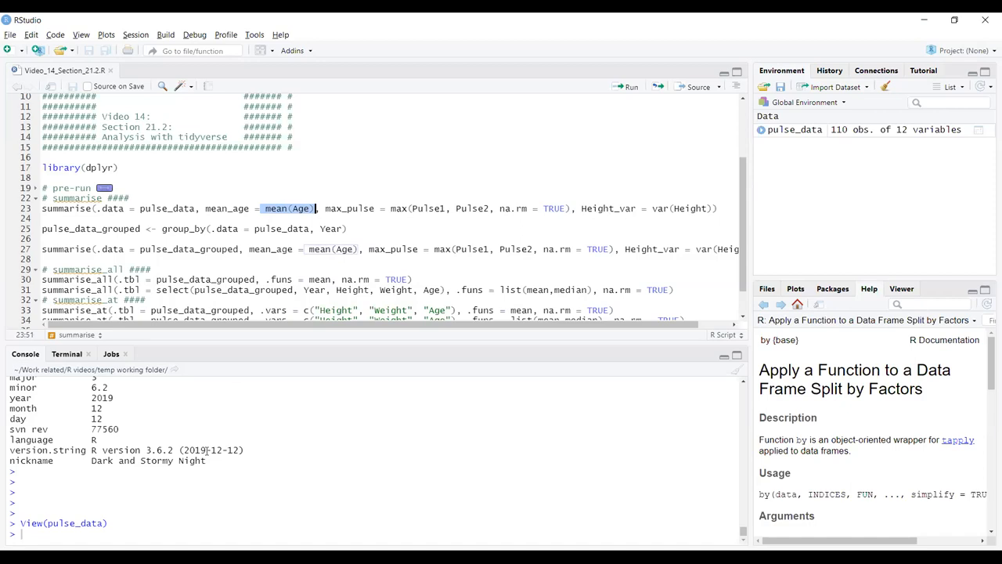
{"action": "type", "text": "mean($Age)"}
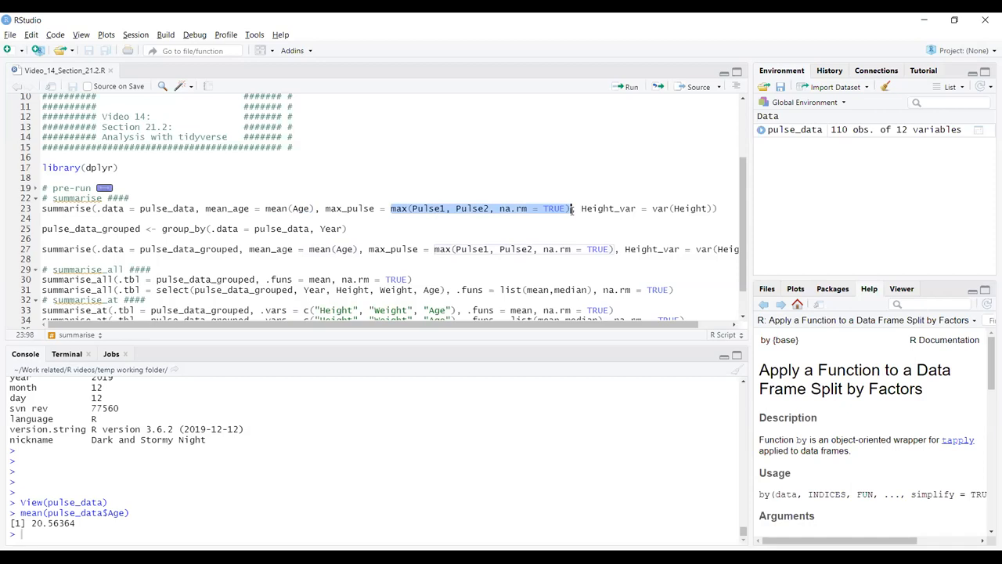
Run line 23's summarise, returning mean_age 20.56364, max_pulse 176, Height_var 258.4657
{"action": "left_click", "coordinate": [716, 209]}
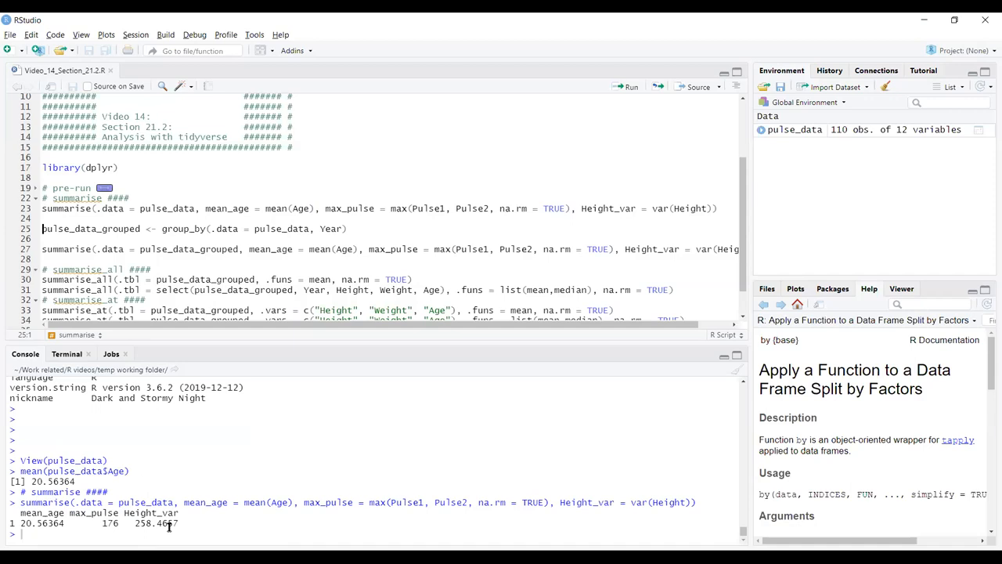
{"action": "mouse_move", "coordinate": [128, 411]}
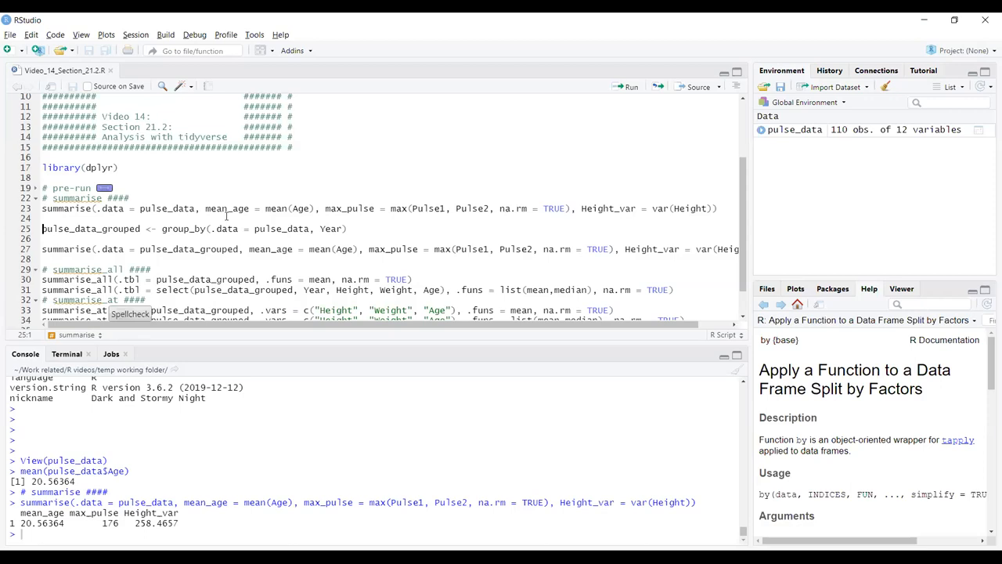
Highlight group_by, pulse_data_grouped and .data on line 25, then run the Year grouping
{"action": "double_click", "coordinate": [183, 228]}
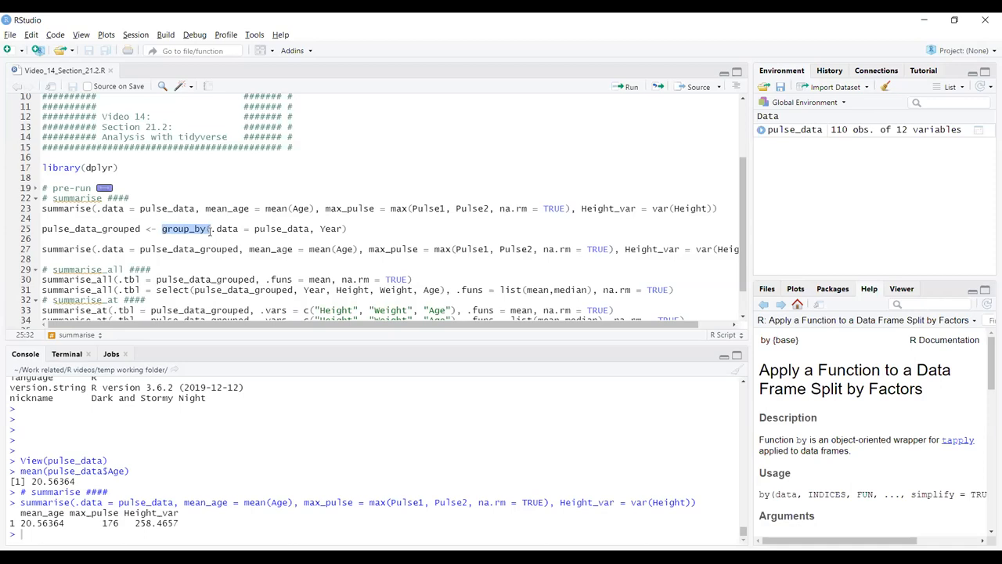
{"action": "double_click", "coordinate": [90, 228]}
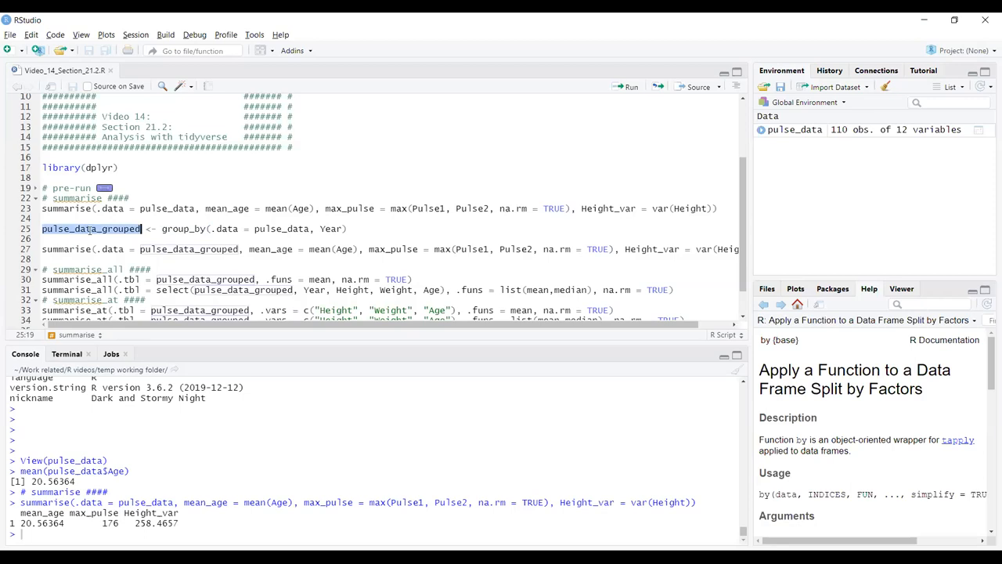
{"action": "mouse_move", "coordinate": [258, 239]}
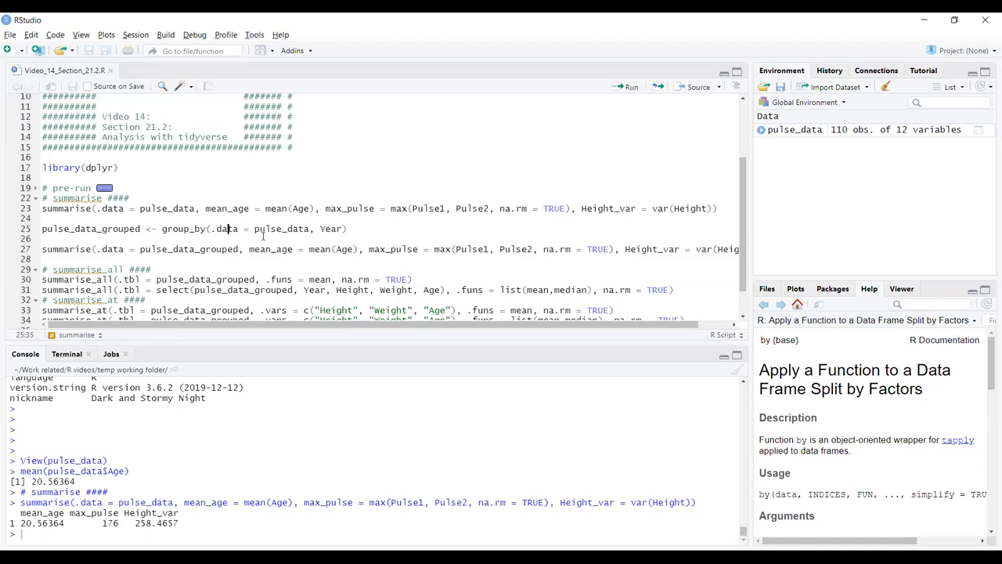
{"action": "double_click", "coordinate": [331, 228]}
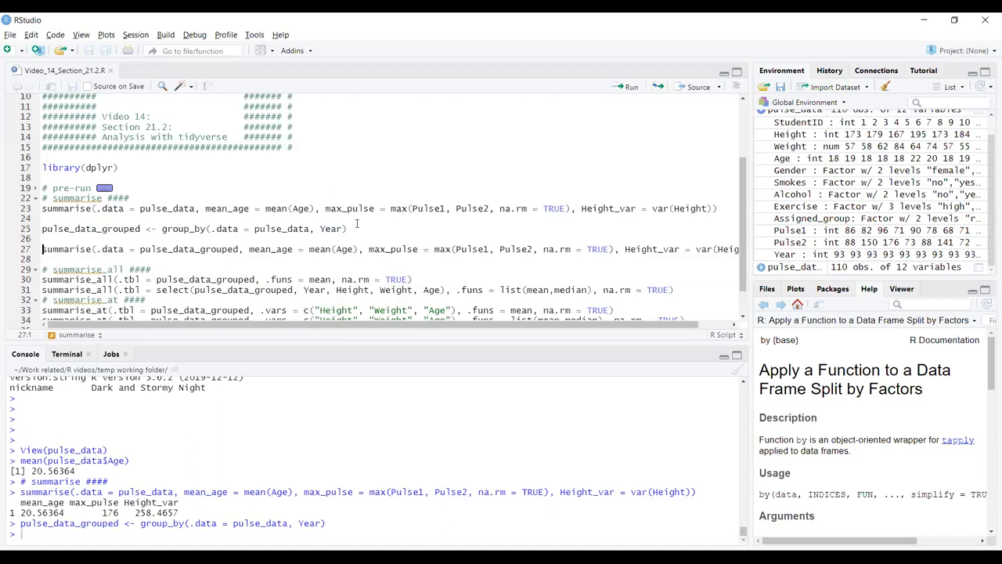
Collapse pulse_data and print pulse_data_grouped: a 110 × 12 tibble in 5 Year groups
{"action": "left_click", "coordinate": [759, 122]}
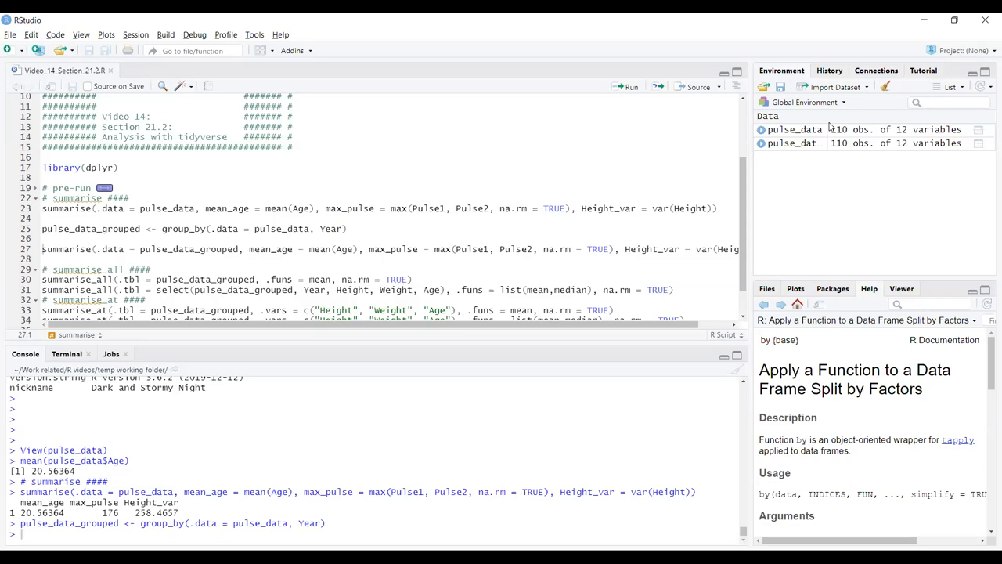
{"action": "type", "text": "pulse_data_grouped"}
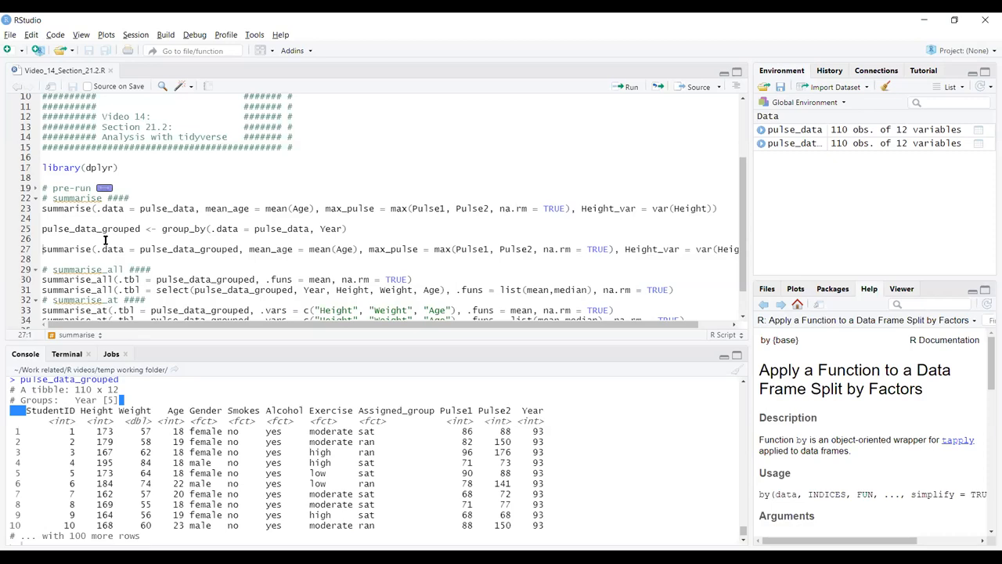
Run line 27's summarise on pulse_data_grouped and scroll the 5 × 4 per-Year result
{"action": "double_click", "coordinate": [90, 228]}
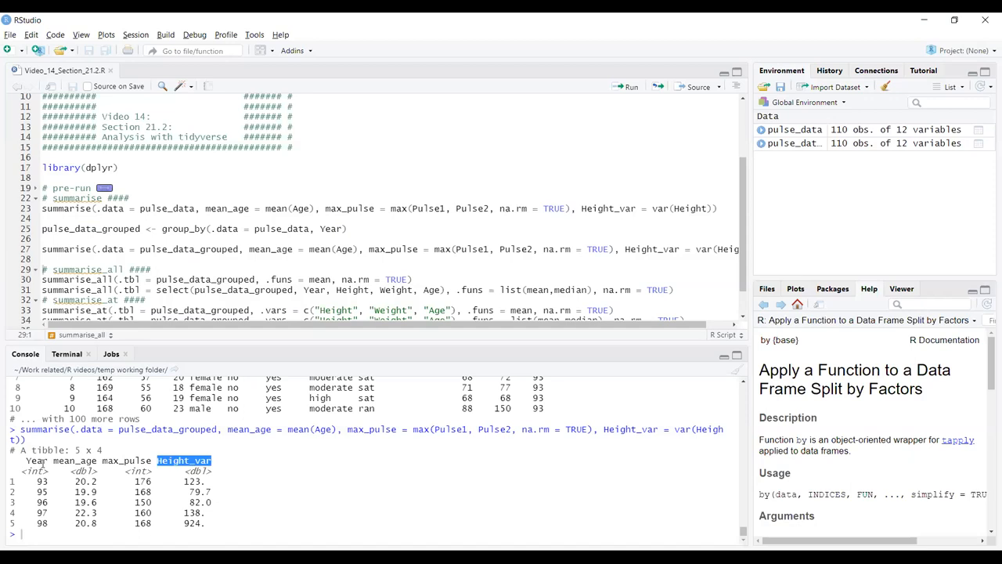
{"action": "scroll", "scroll_direction": "down", "scroll_amount": 3}
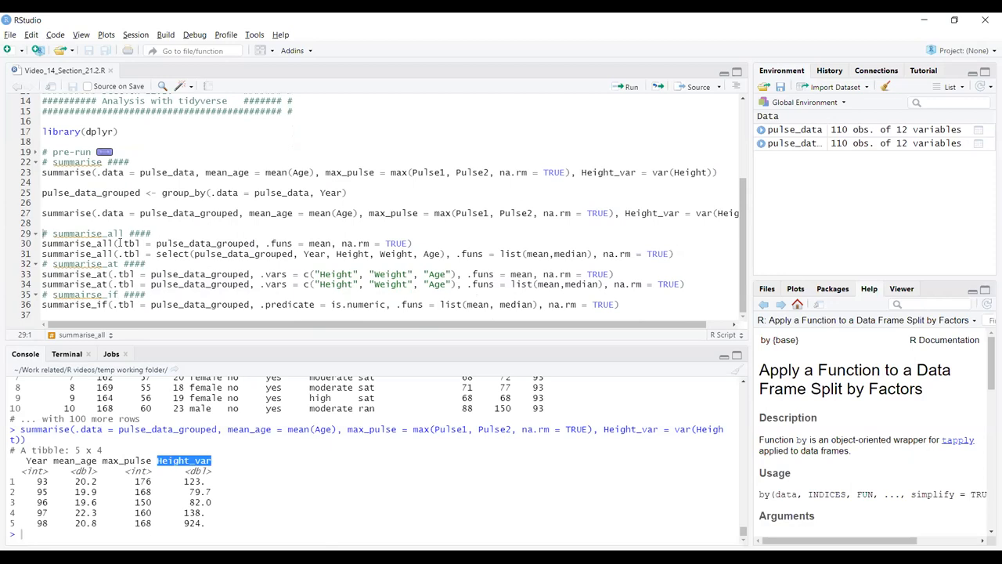
{"action": "double_click", "coordinate": [130, 243]}
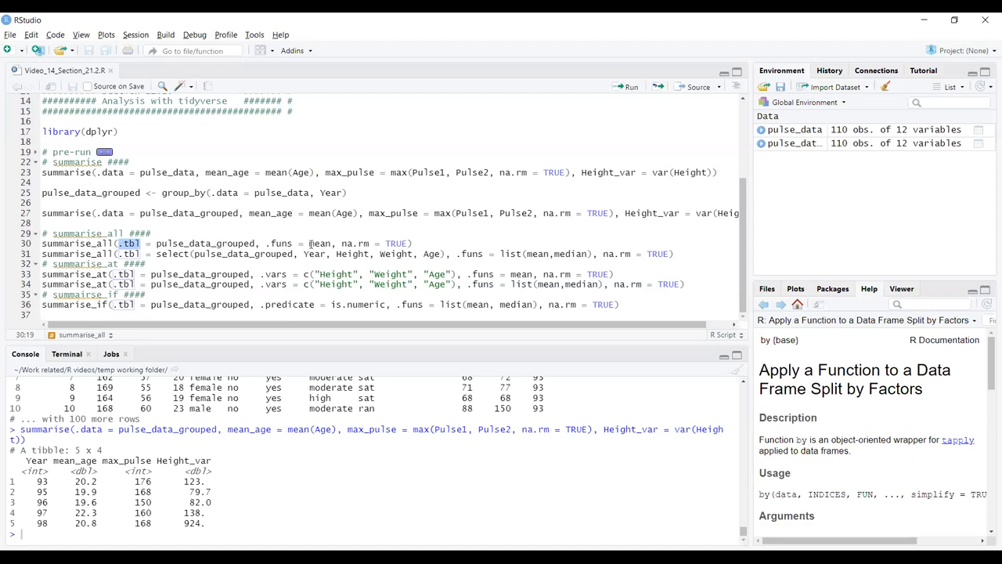
{"action": "double_click", "coordinate": [319, 242]}
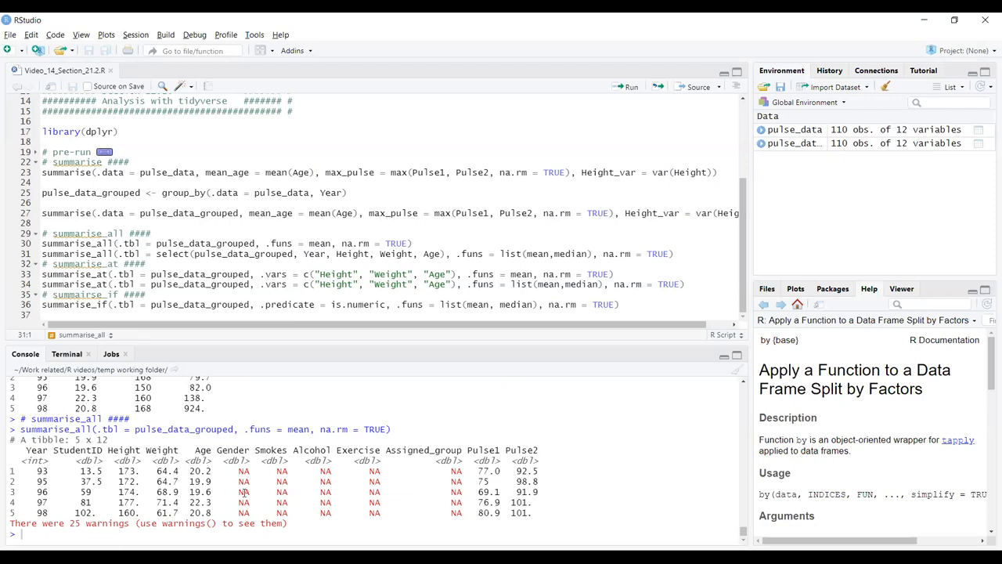
{"action": "mouse_move", "coordinate": [298, 243]}
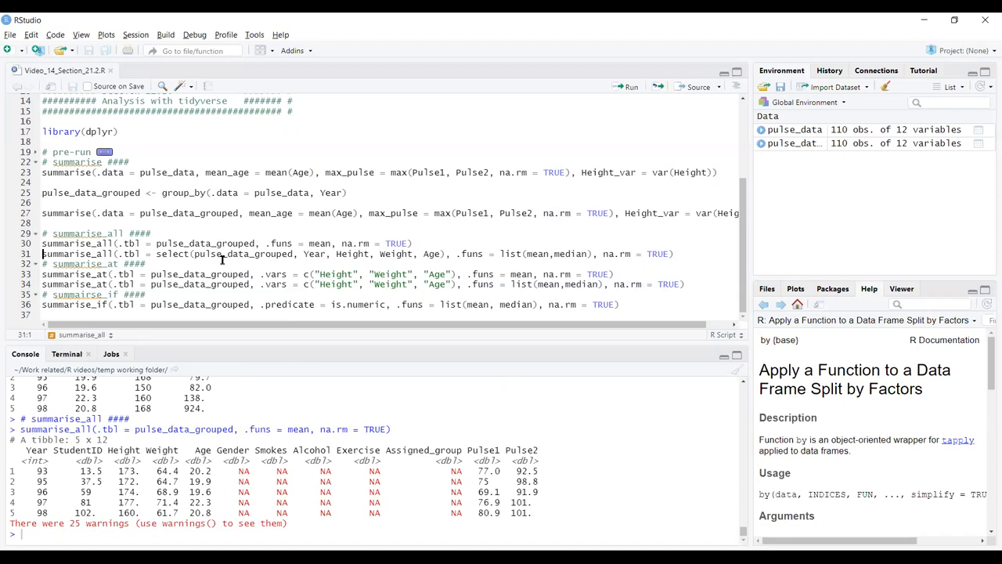
Run line 31's summarise_all with mean and median on Year, Height, Weight, Age
{"action": "double_click", "coordinate": [188, 253]}
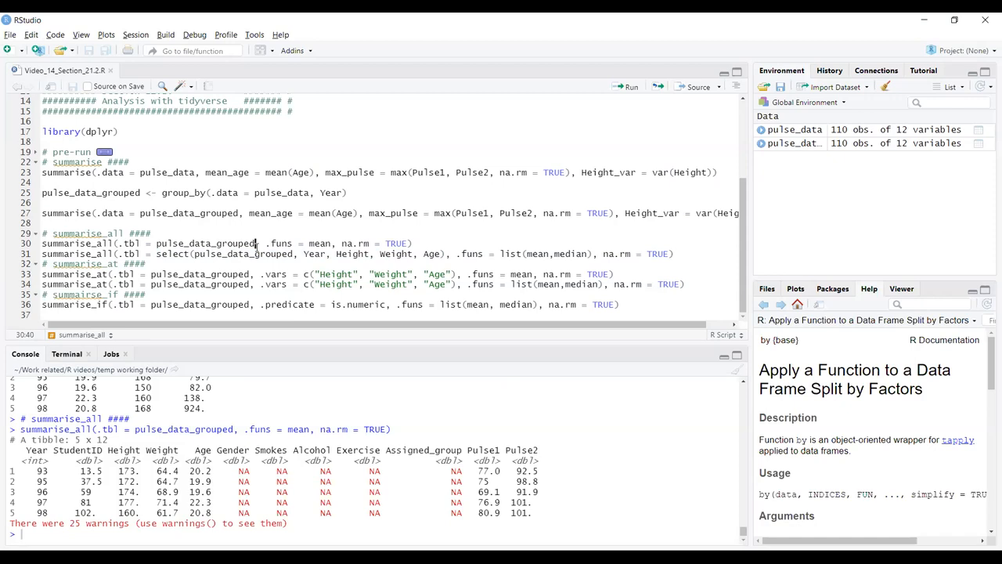
{"action": "double_click", "coordinate": [243, 253]}
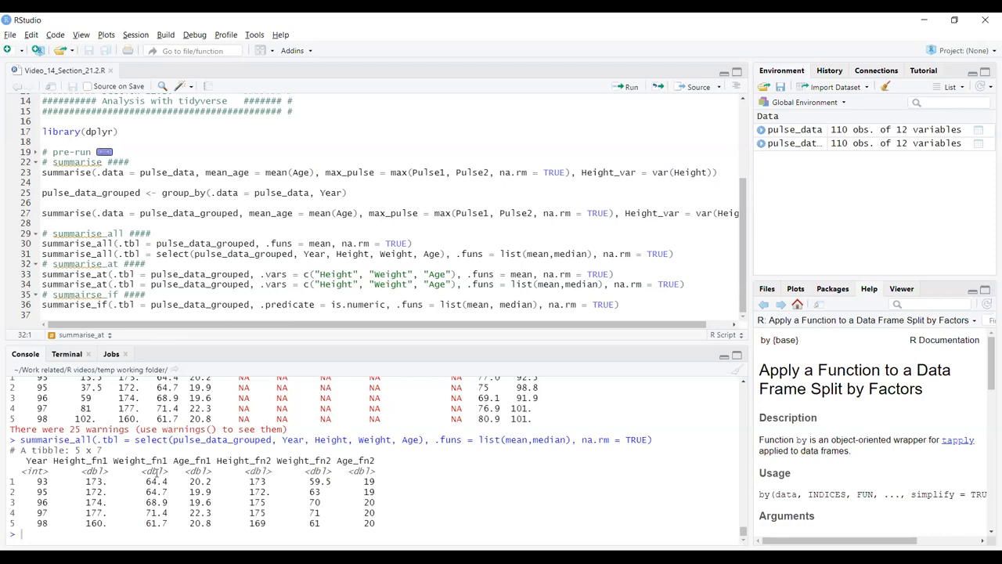
{"action": "mouse_move", "coordinate": [360, 477]}
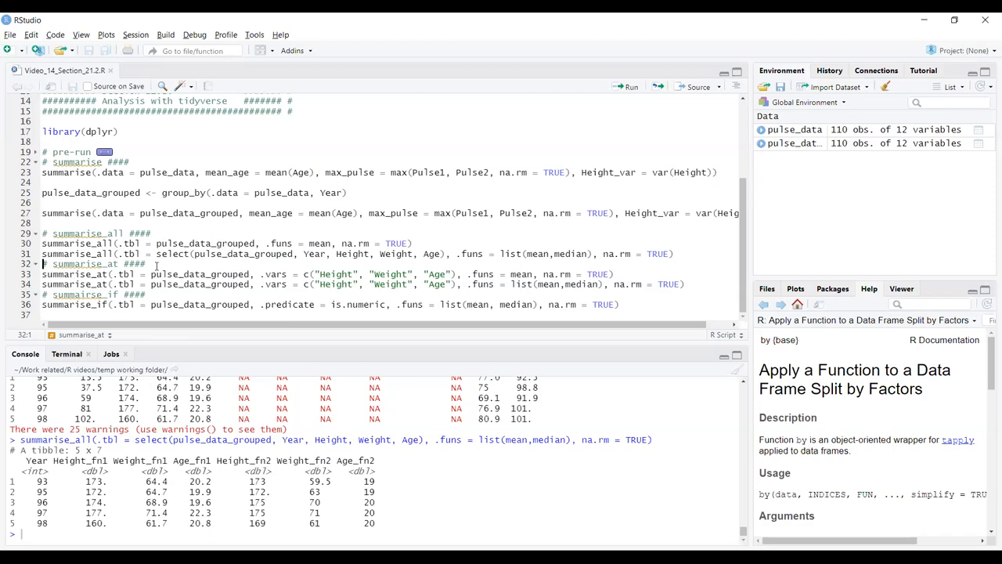
{"action": "left_click", "coordinate": [183, 283]}
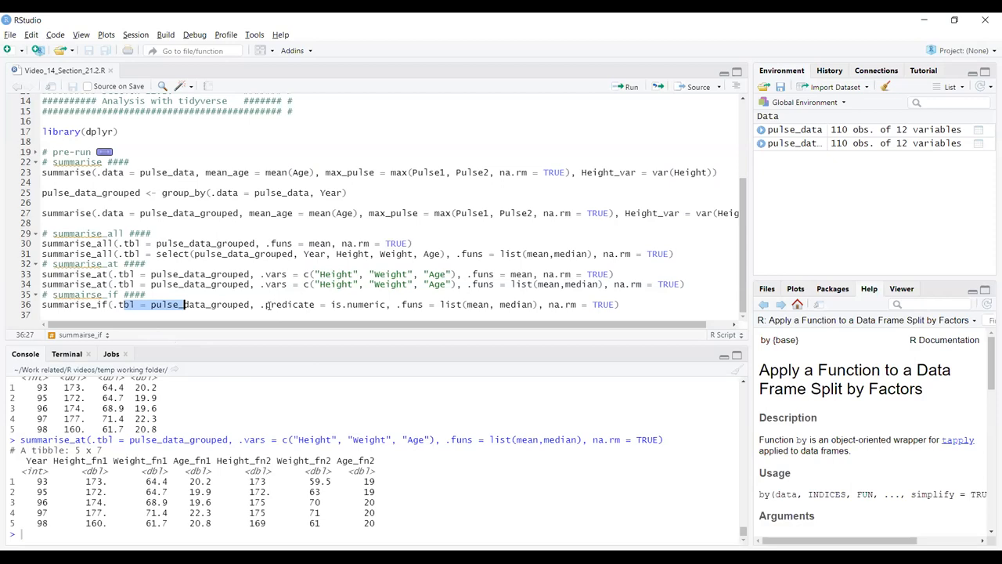
{"action": "double_click", "coordinate": [287, 304]}
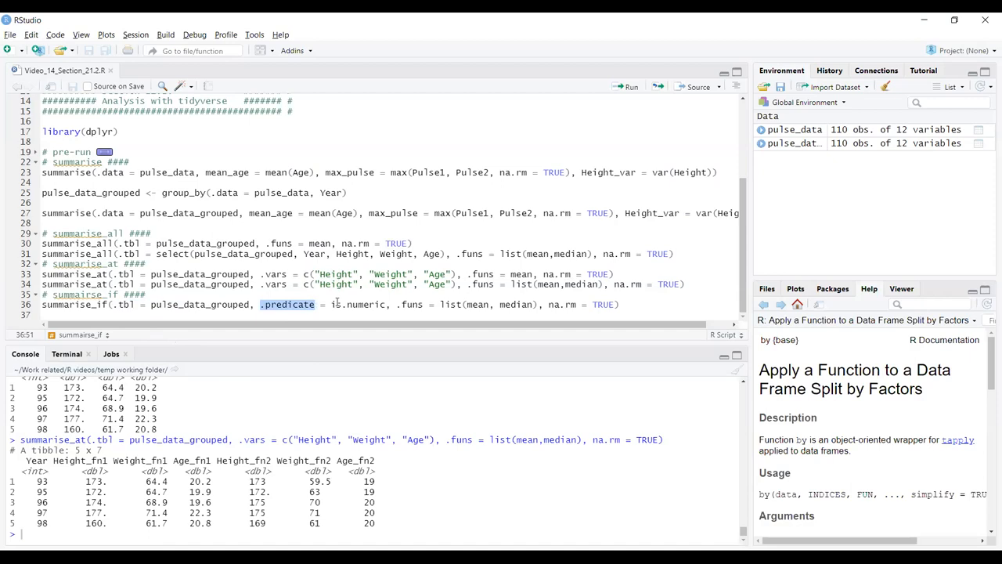
{"action": "double_click", "coordinate": [359, 304]}
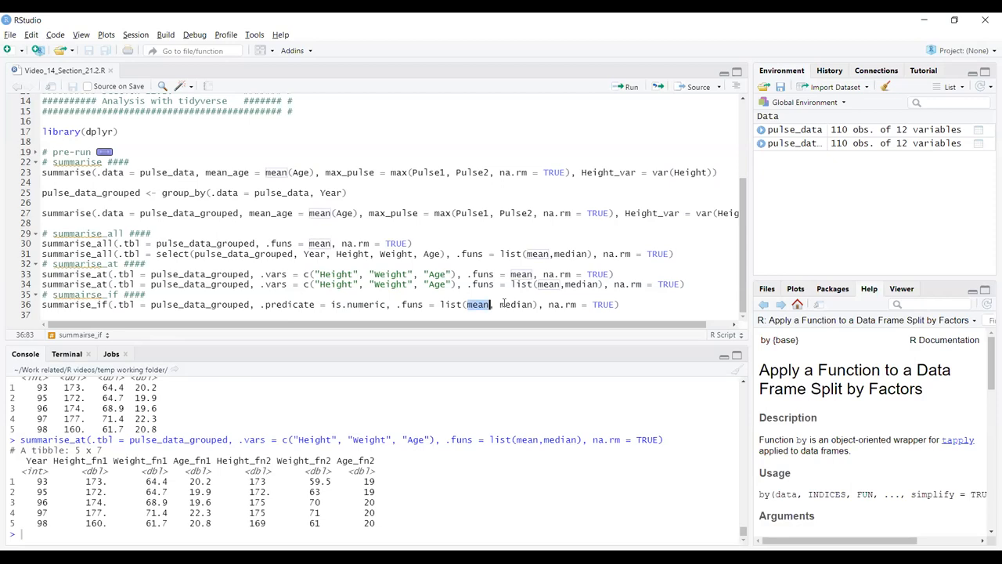
{"action": "double_click", "coordinate": [516, 305]}
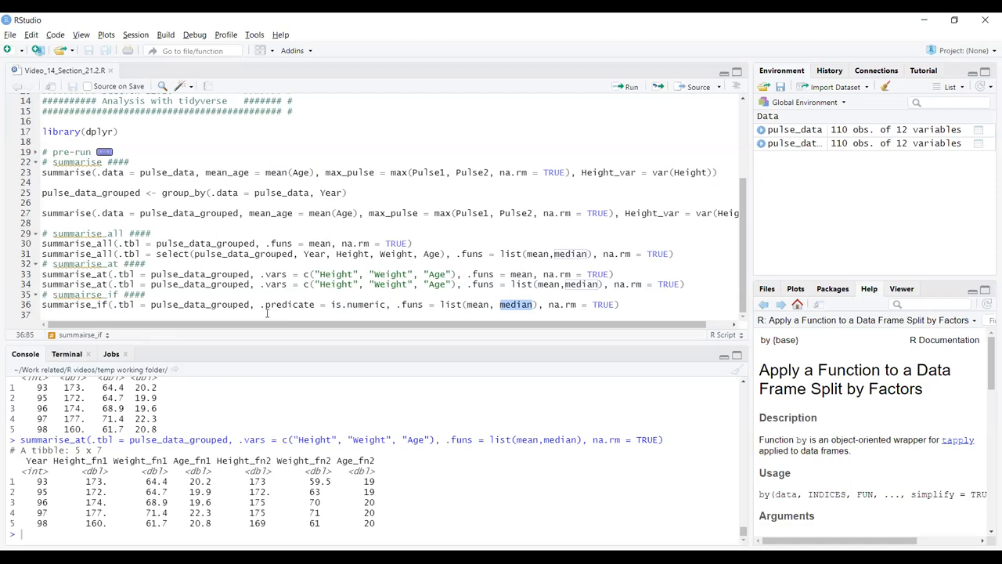
{"action": "double_click", "coordinate": [357, 305]}
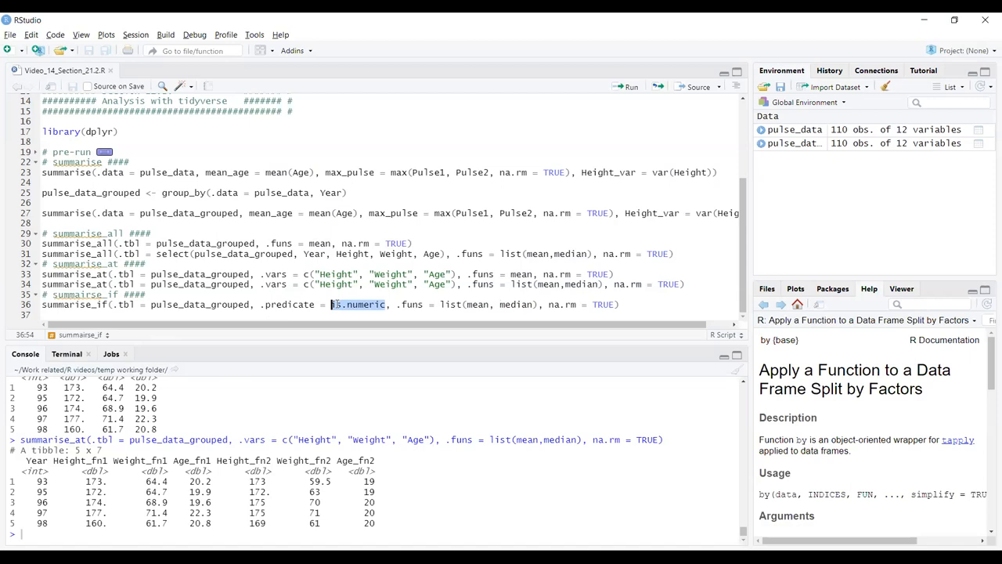